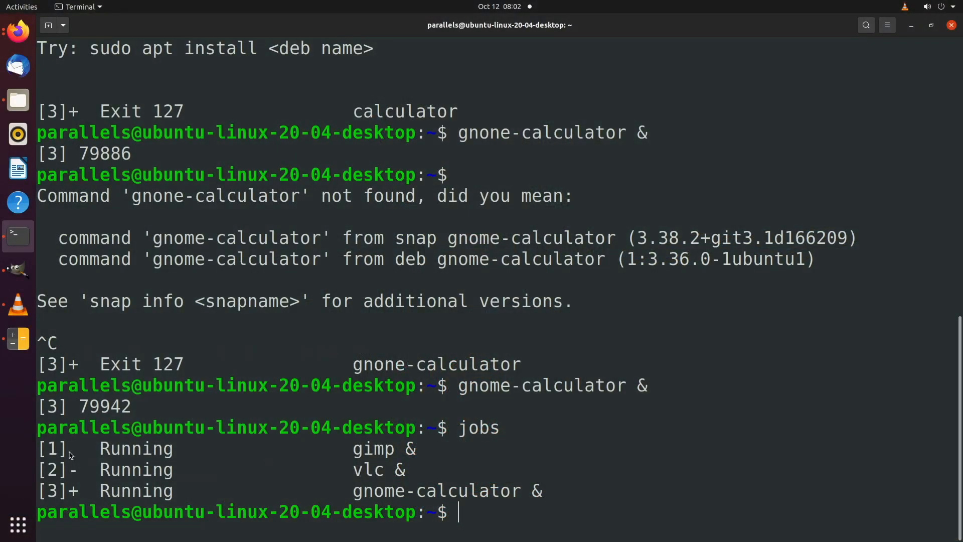
# - Clear the terminal so only a fresh prompt remains above the background jobs
pyautogui.write('c')
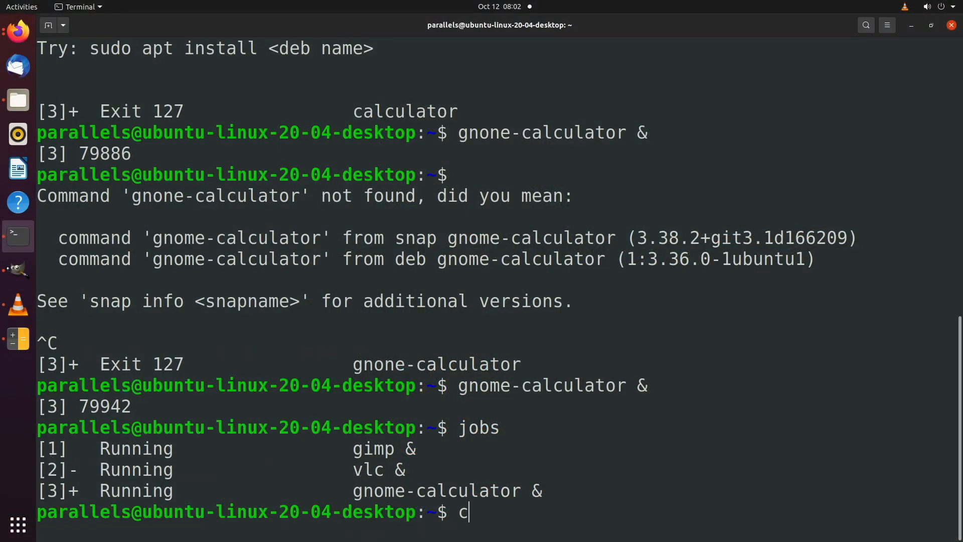
pyautogui.write('lear')
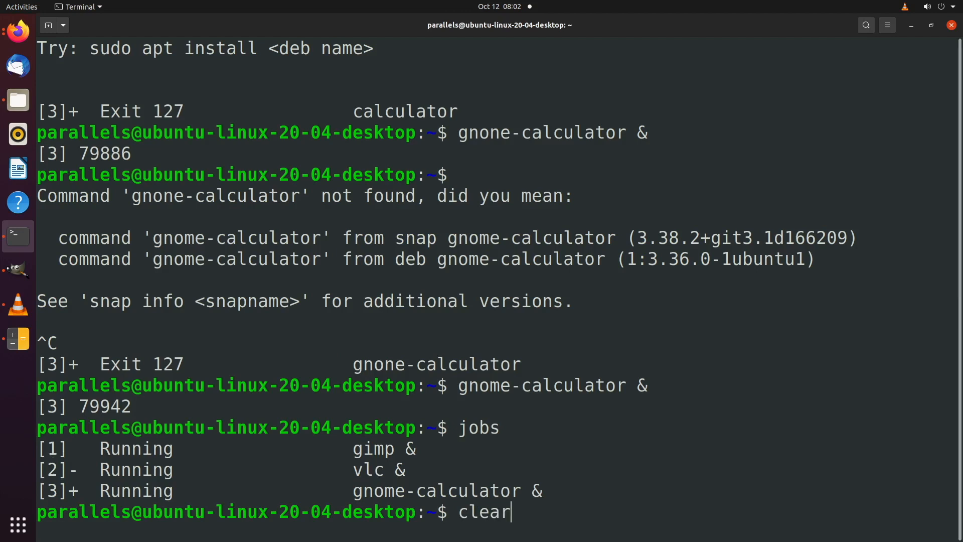
pyautogui.press('Return')
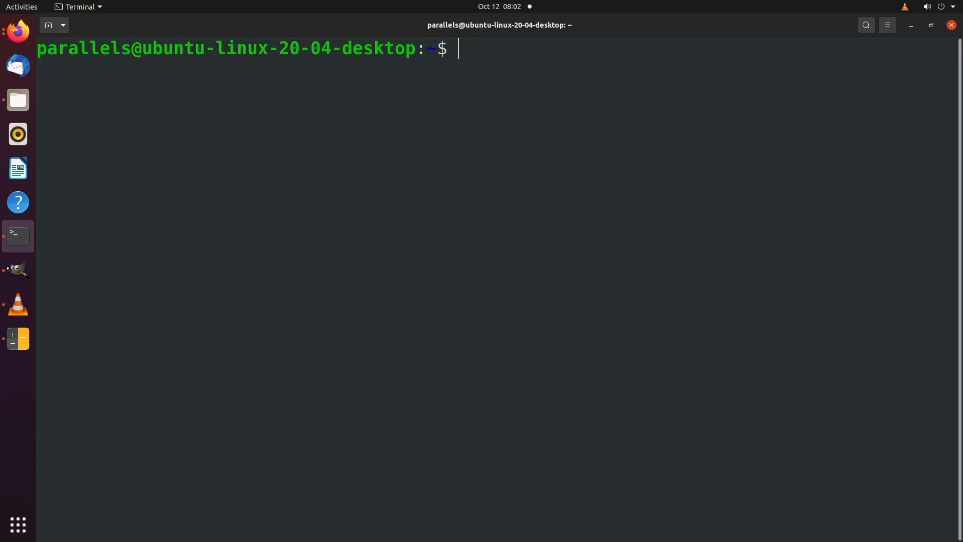
# - List jobs, foreground vlc with fg %2, suspend it with Ctrl+Z, resume it with bg, then start fg %3
pyautogui.write('jobs')
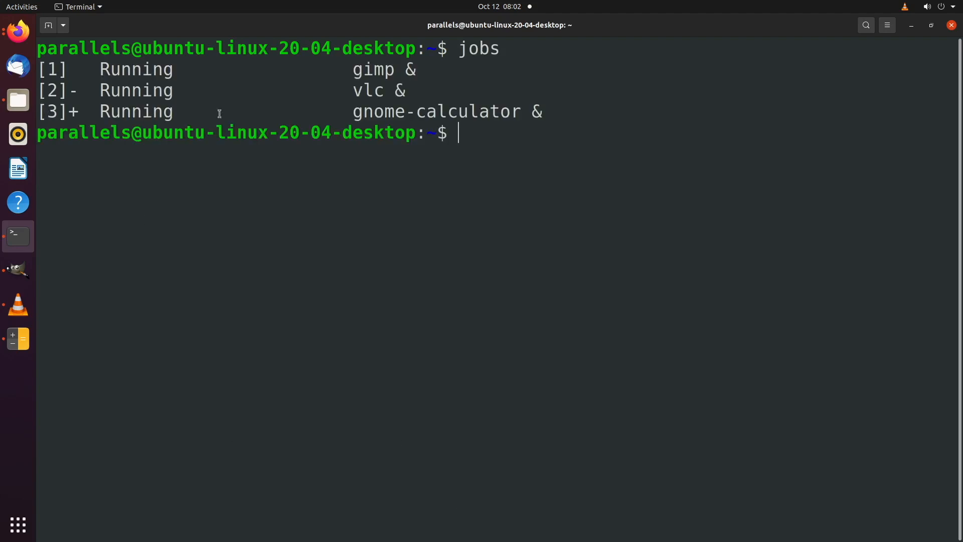
pyautogui.moveTo(513, 167)
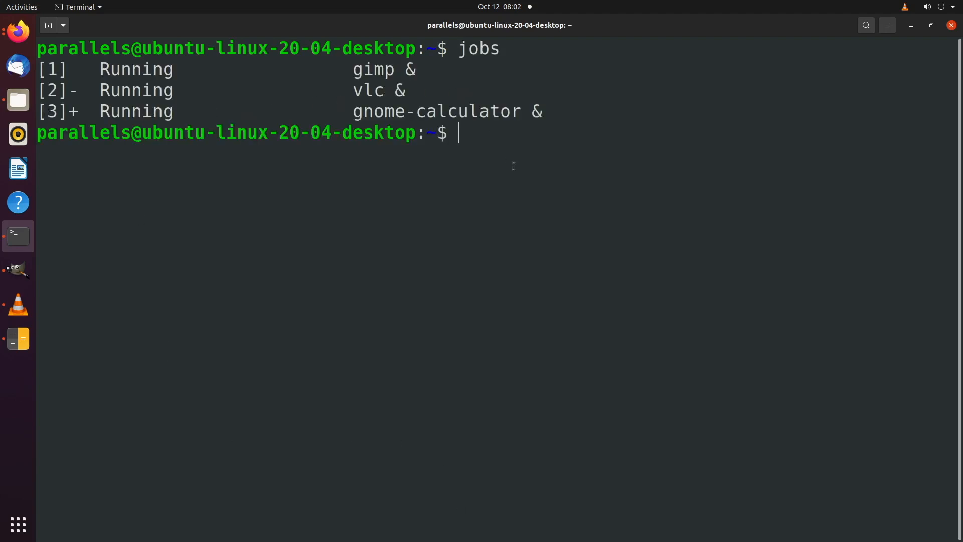
pyautogui.write('fg %2')
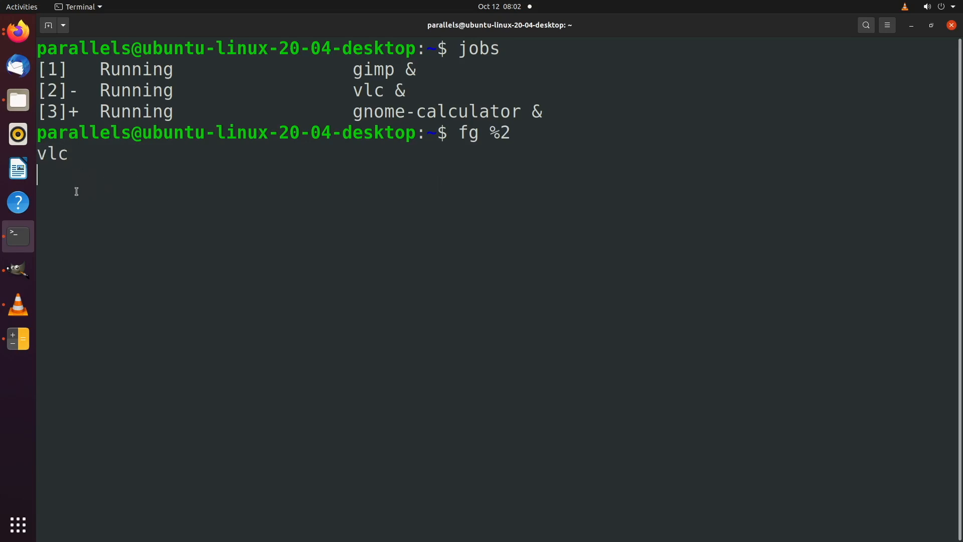
pyautogui.press('ctrl+z')
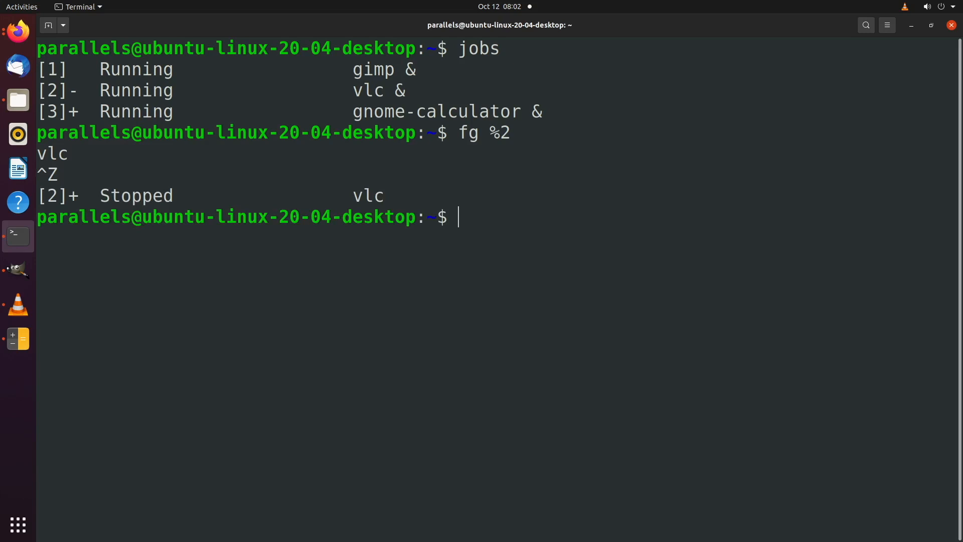
pyautogui.write('bg')
pyautogui.write('jobs')
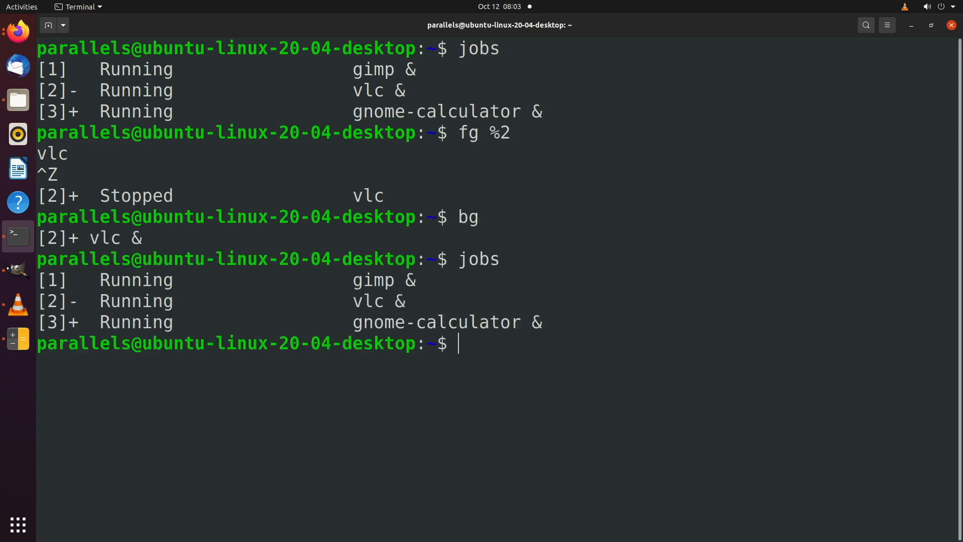
pyautogui.moveTo(441, 367)
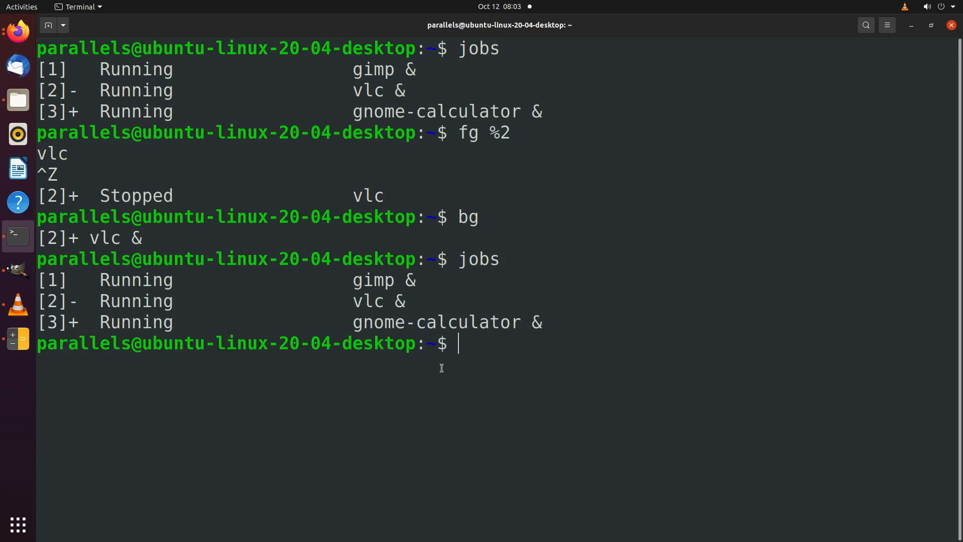
pyautogui.write('fg %3')
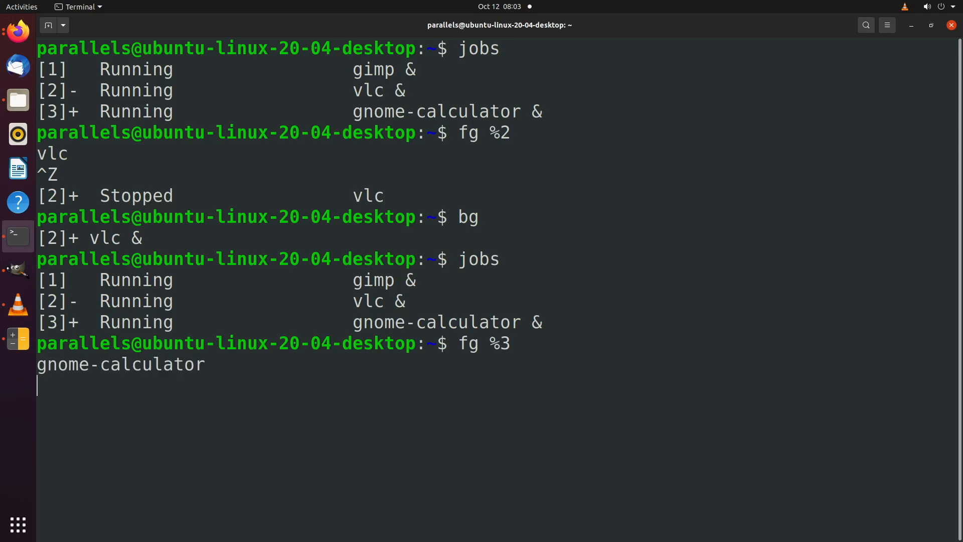
pyautogui.moveTo(191, 412)
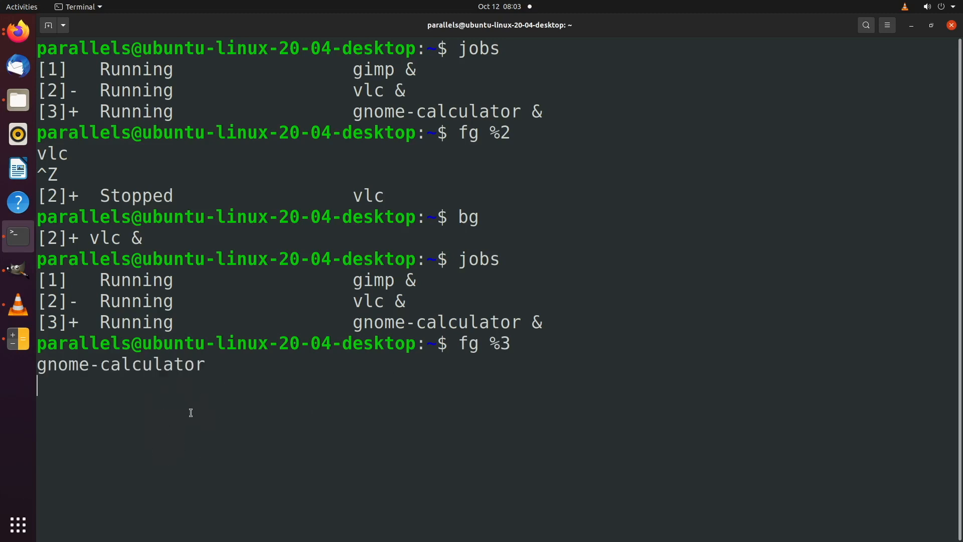
pyautogui.moveTo(192, 373)
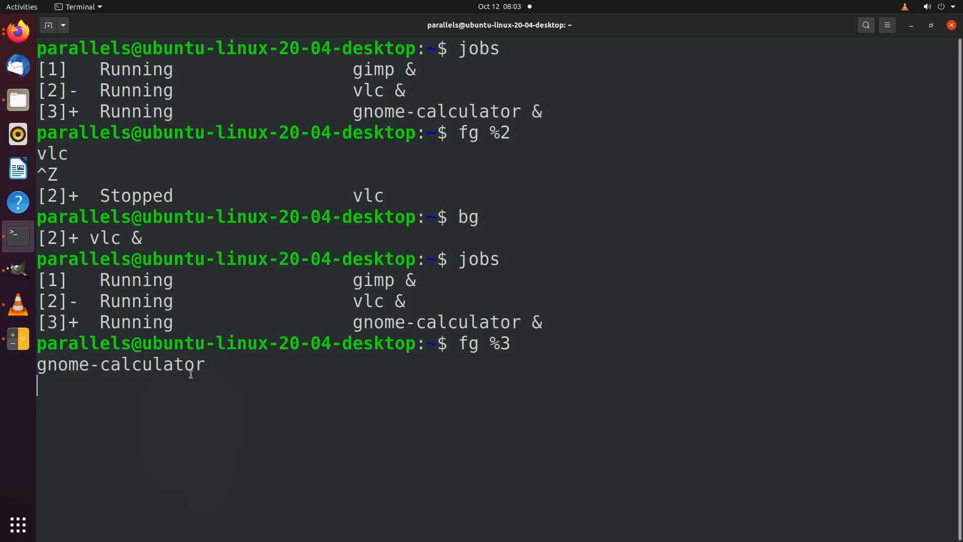
pyautogui.moveTo(120, 470)
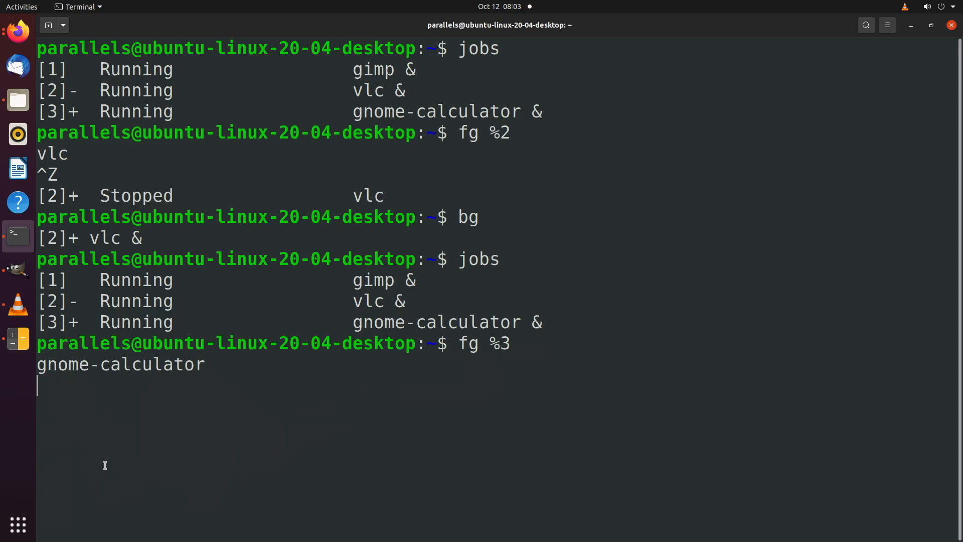
# - Run fg %3 to bring gnome-calculator to the foreground
pyautogui.press('Return')
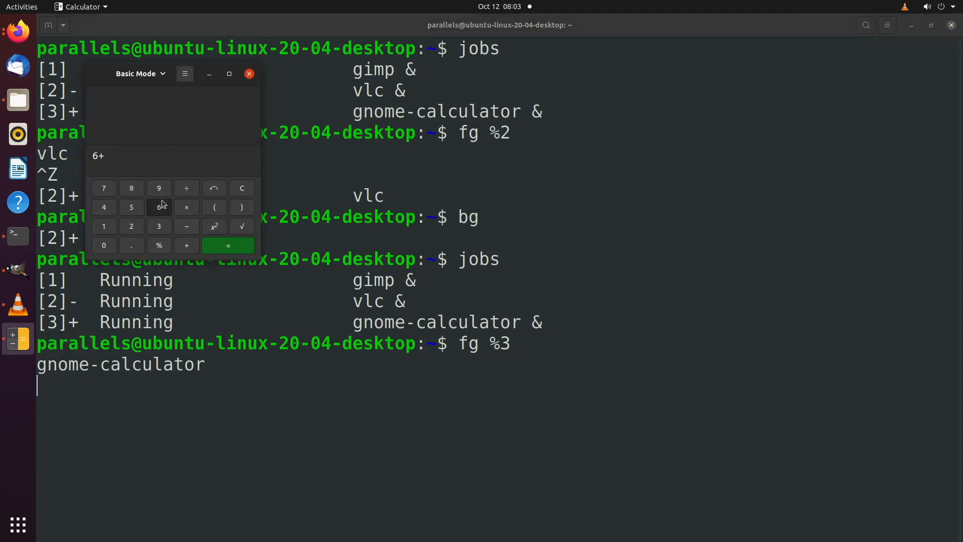
# - Evaluate 6+6 to 12 in the Calculator, then suspend it from the terminal
pyautogui.click(228, 245)
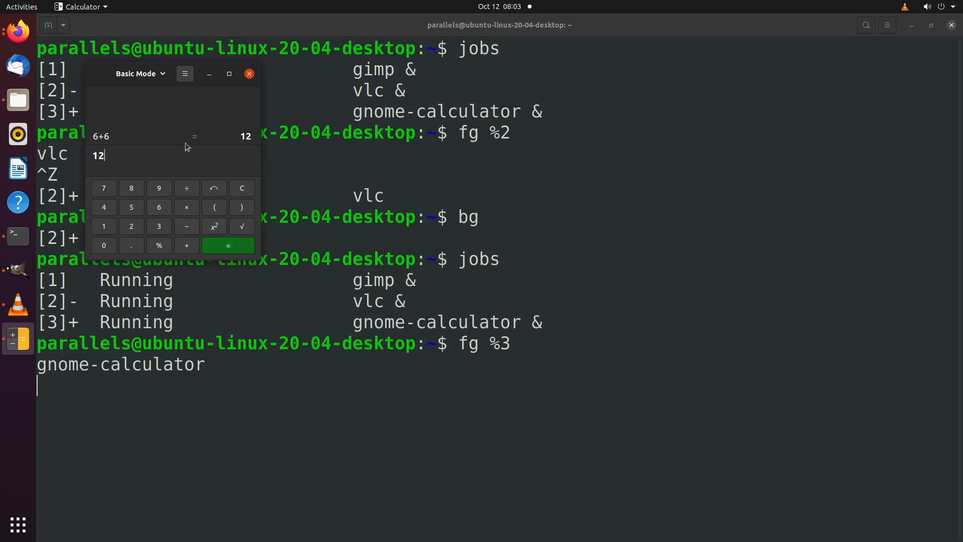
pyautogui.click(249, 74)
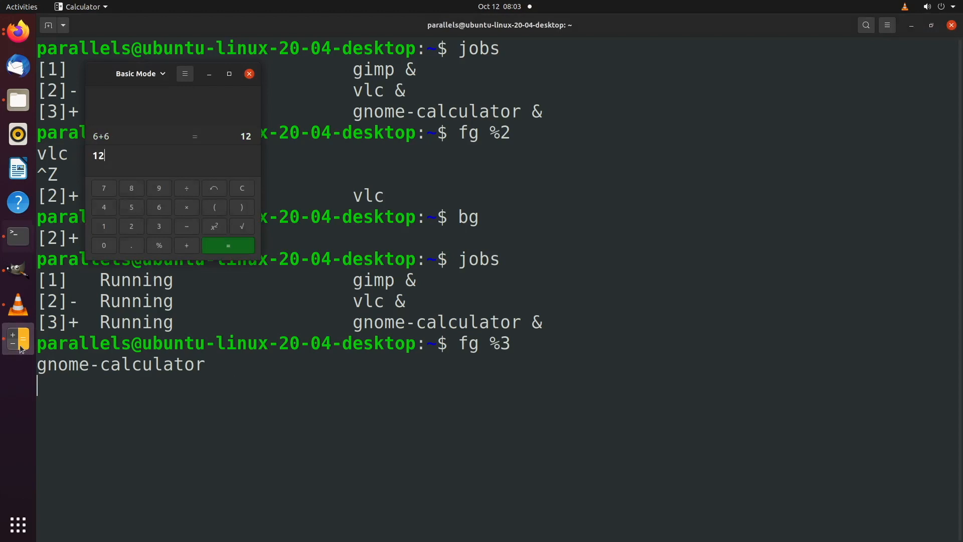
pyautogui.moveTo(168, 136)
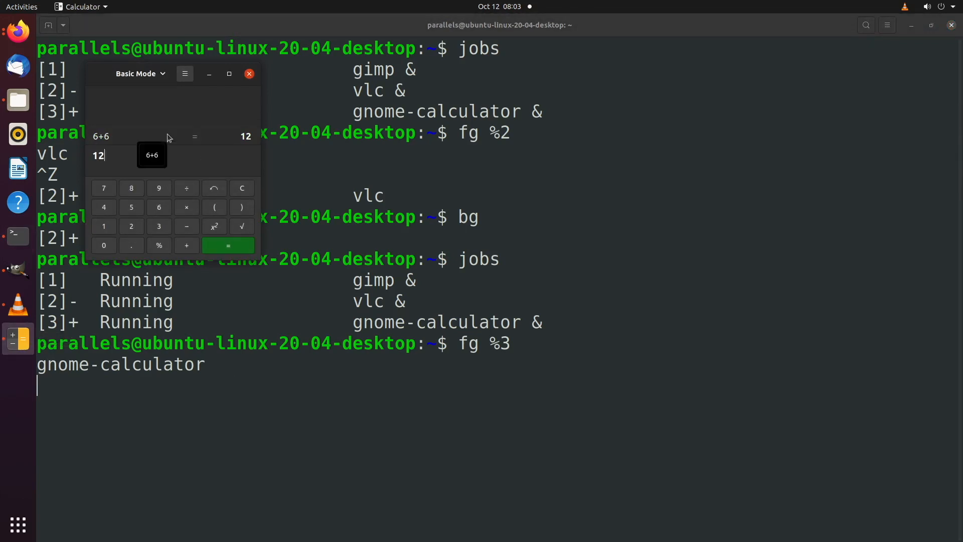
pyautogui.press('ctrl+z')
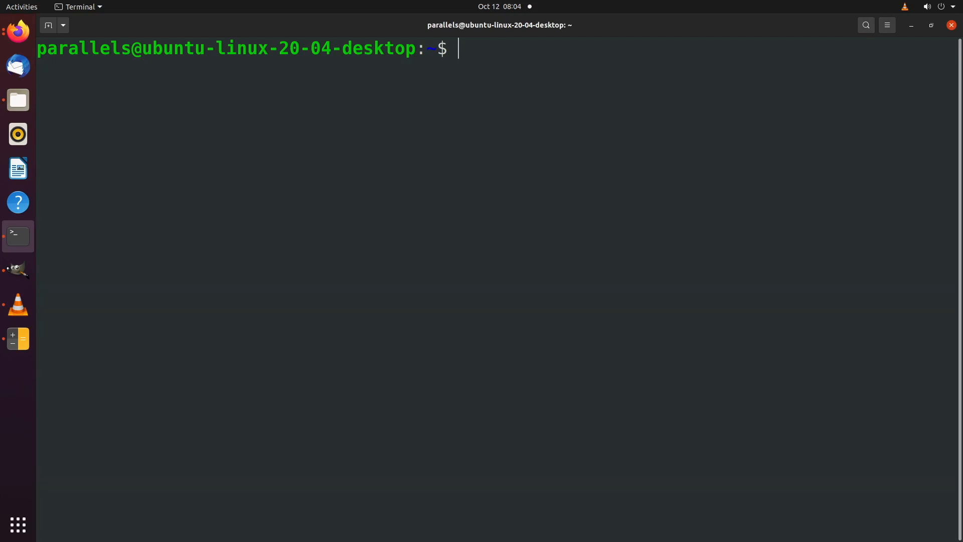
# - Run ps to list this session's processes and highlight the pts/0 TTY name
pyautogui.write('ps')
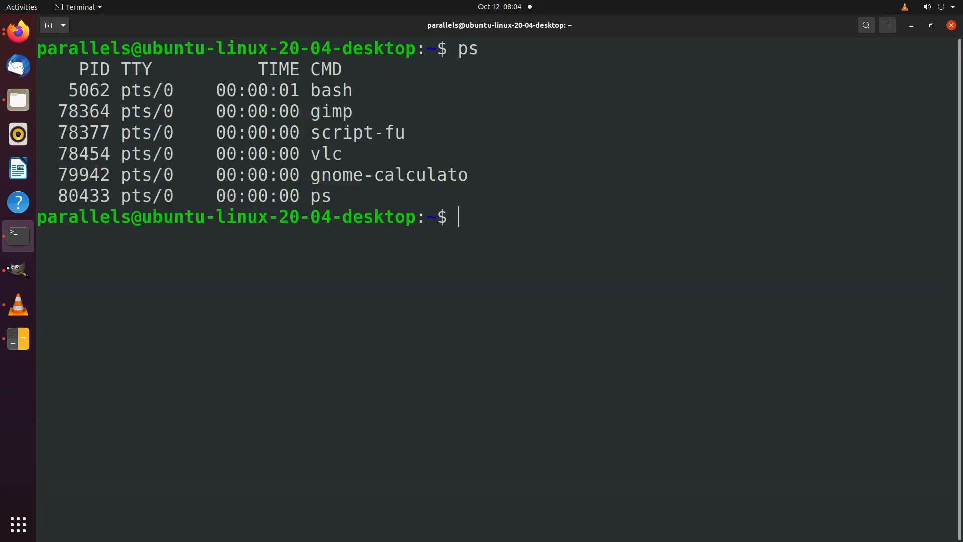
pyautogui.moveTo(302, 175)
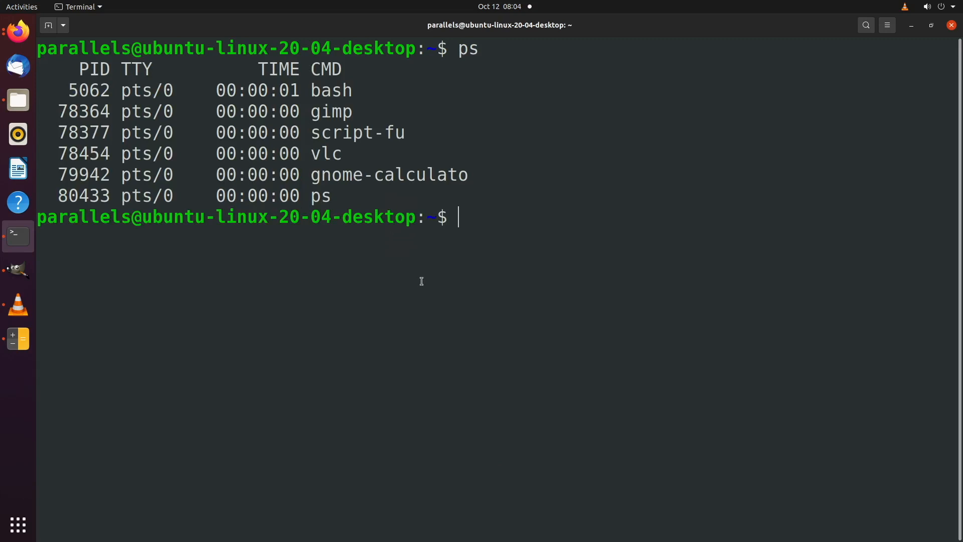
pyautogui.moveTo(509, 266)
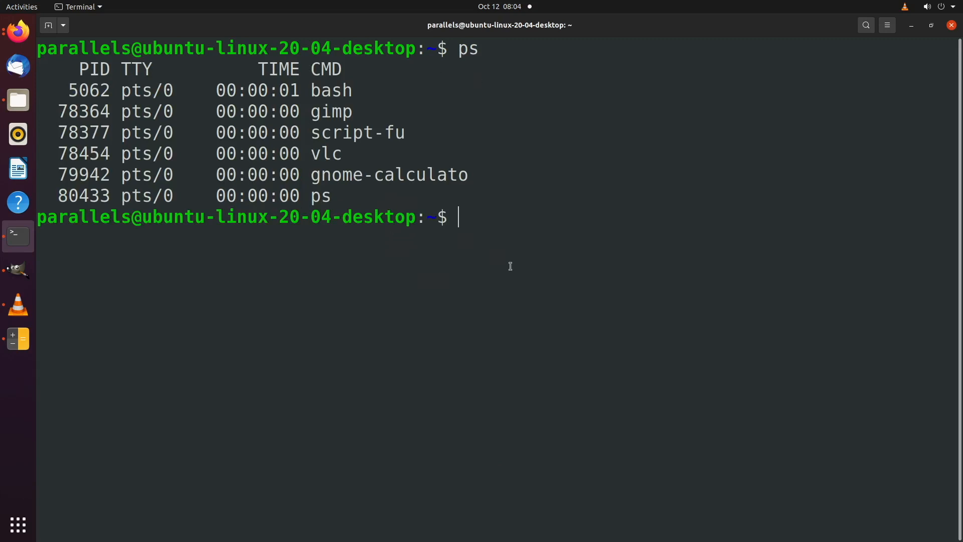
pyautogui.moveTo(255, 154)
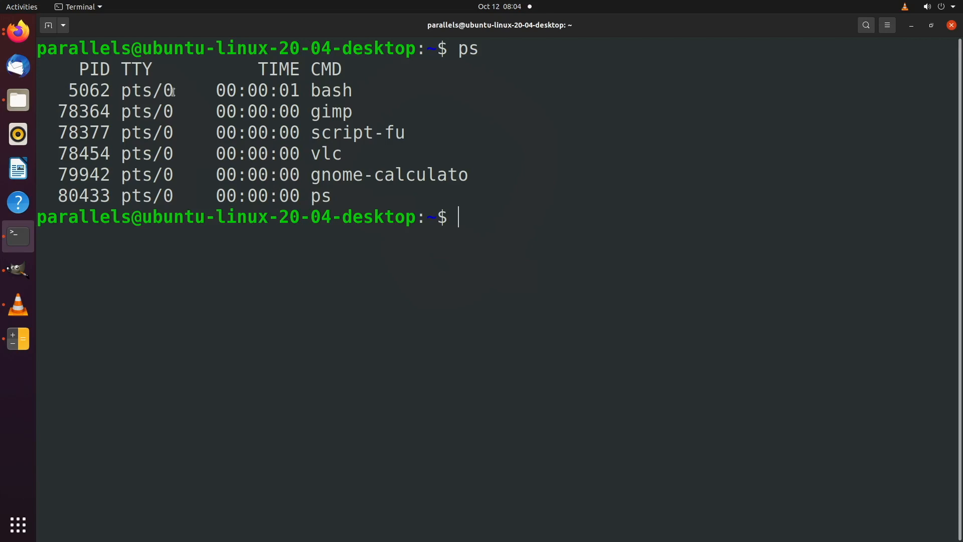
pyautogui.doubleClick(146, 90)
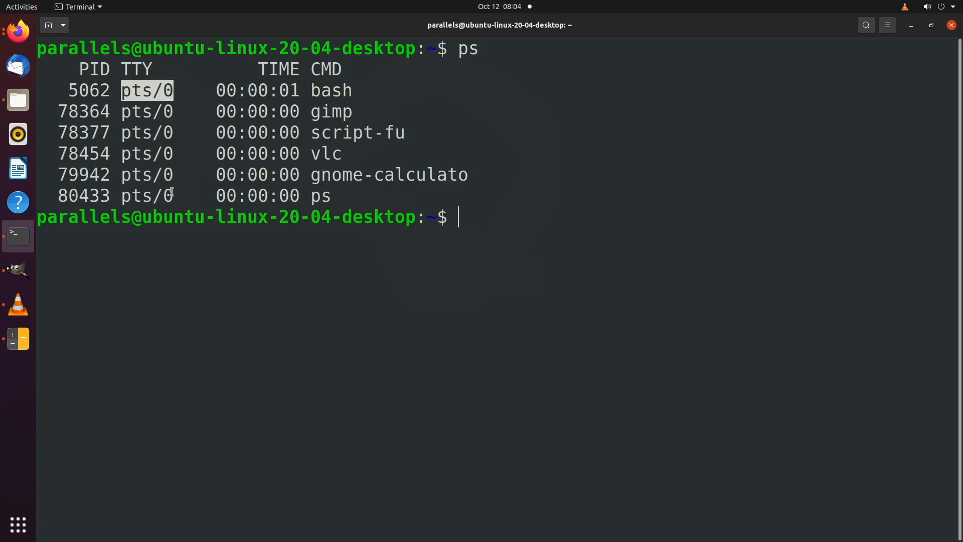
pyautogui.write('ps x')
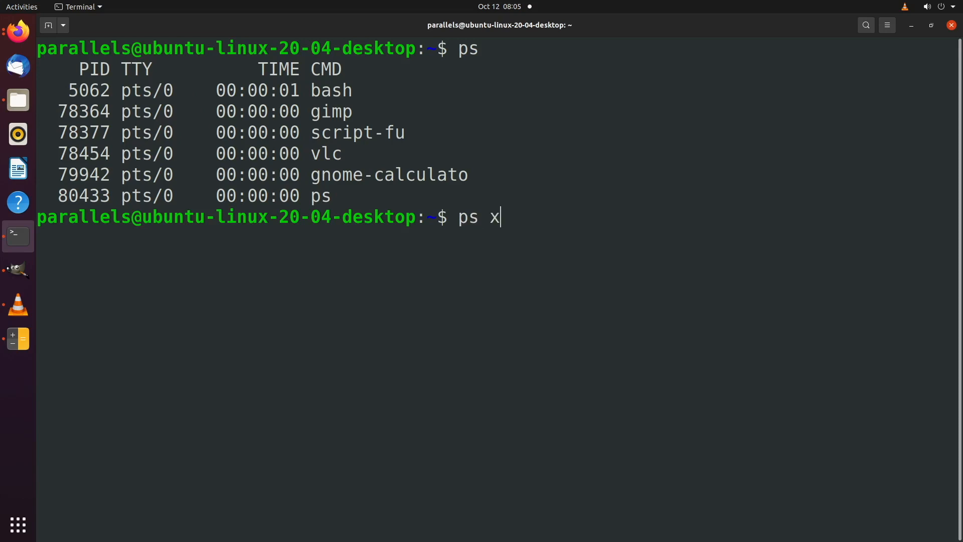
# - Run ps x to list all user processes, then begin typing ps x | less
pyautogui.press('Return')
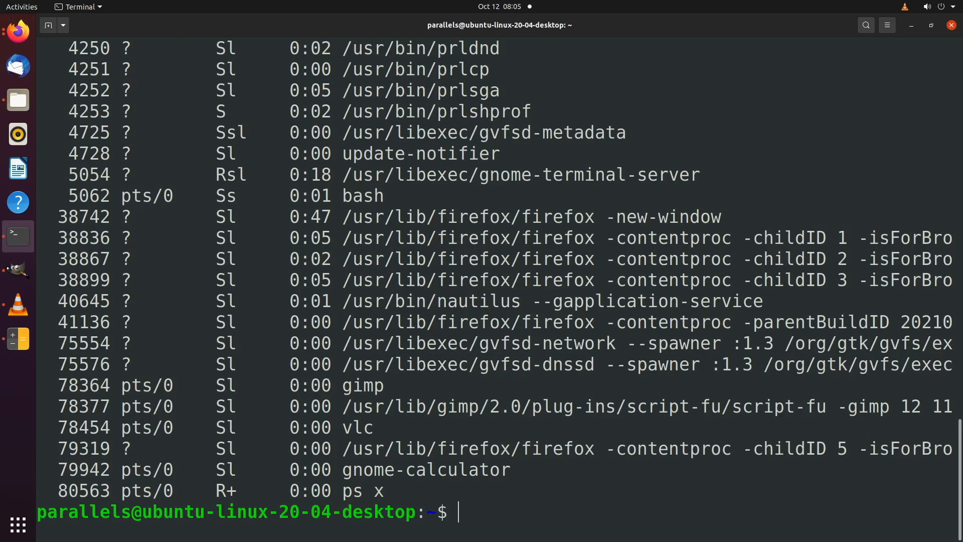
pyautogui.write('ps')
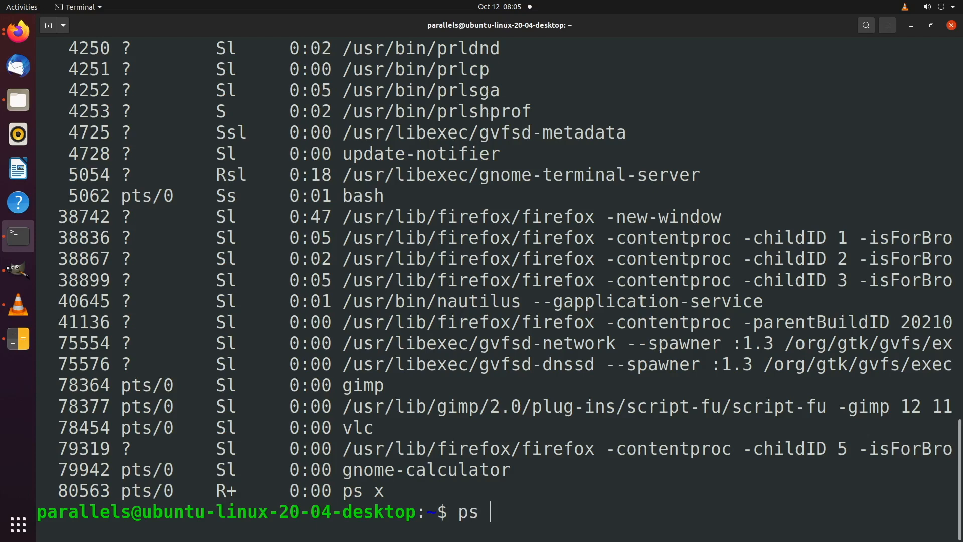
pyautogui.write('x | le')
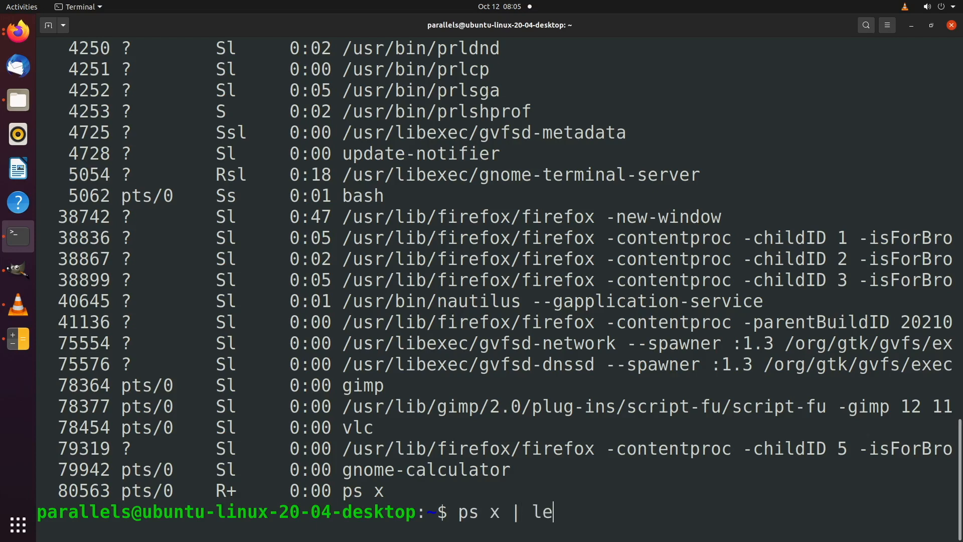